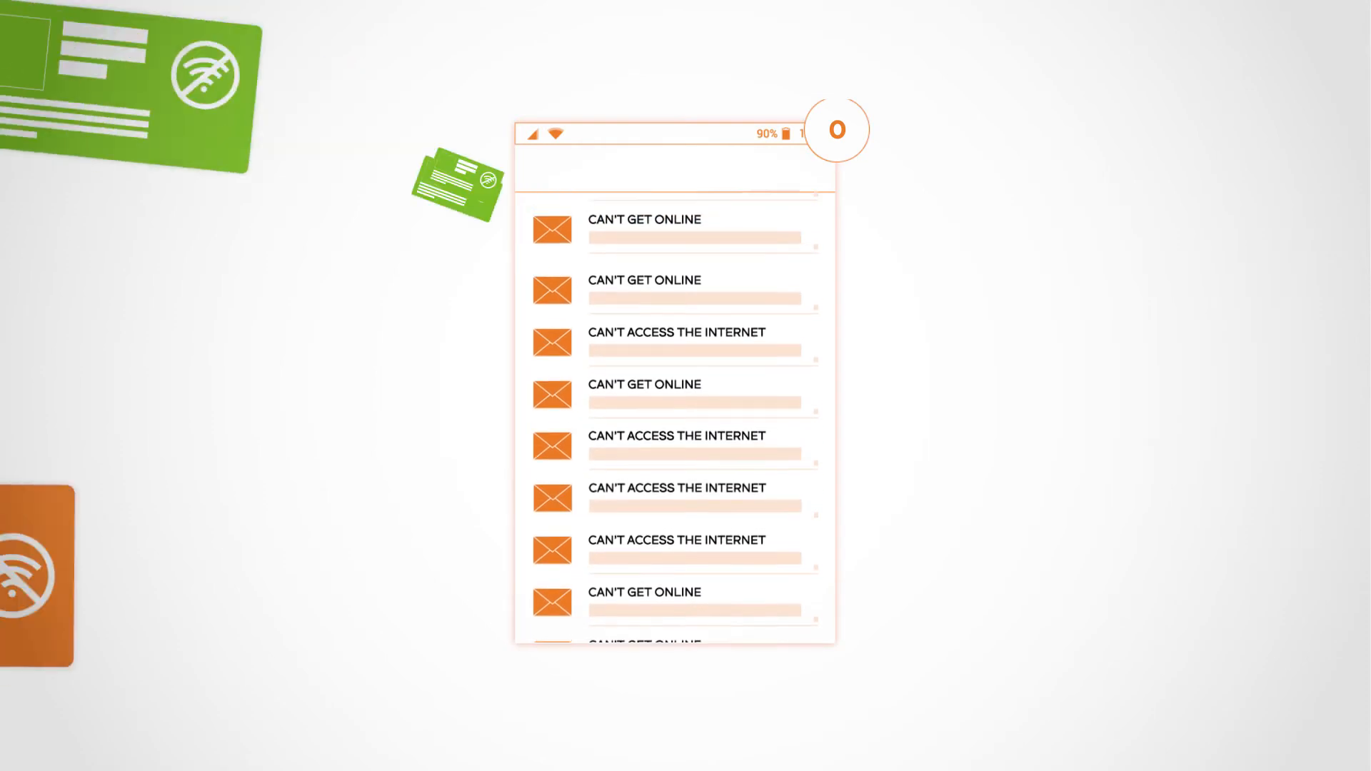
pyautogui.scroll(-3)
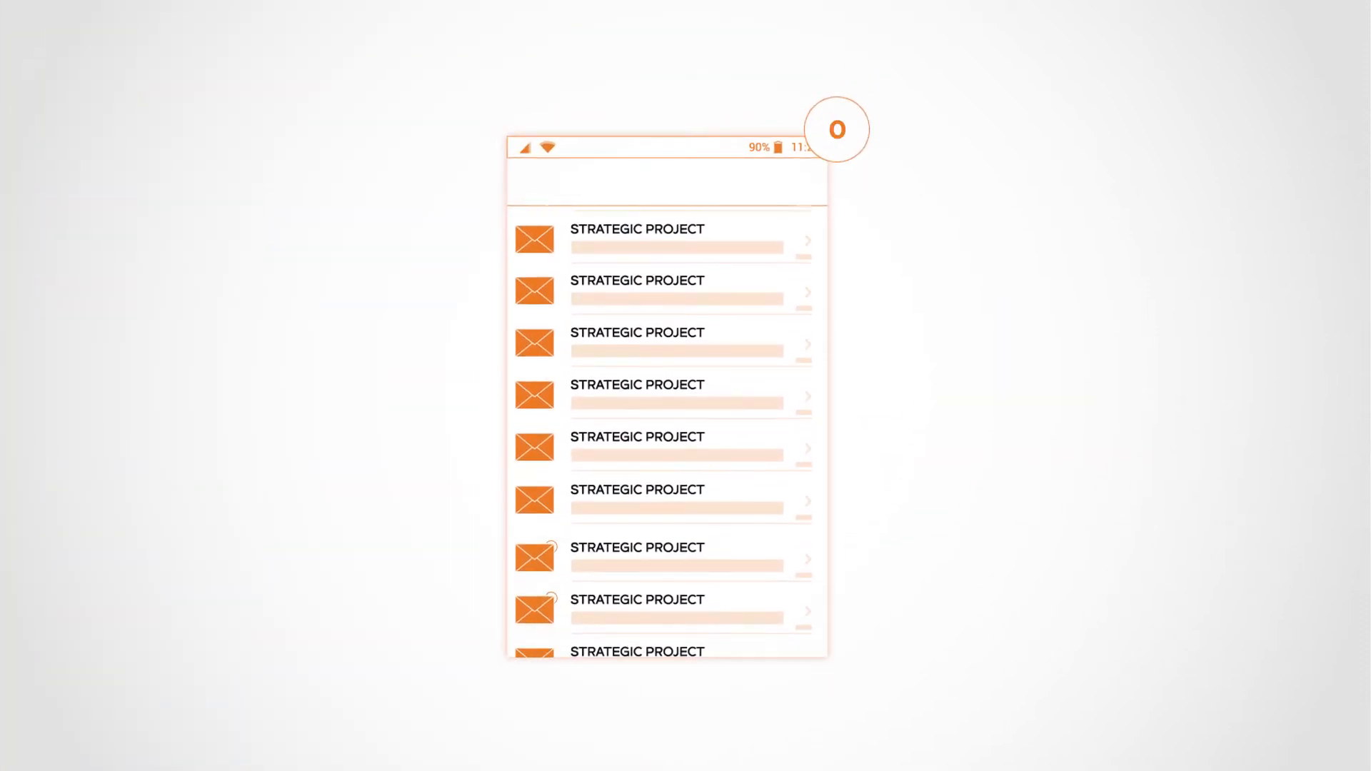
pyautogui.scroll(3)
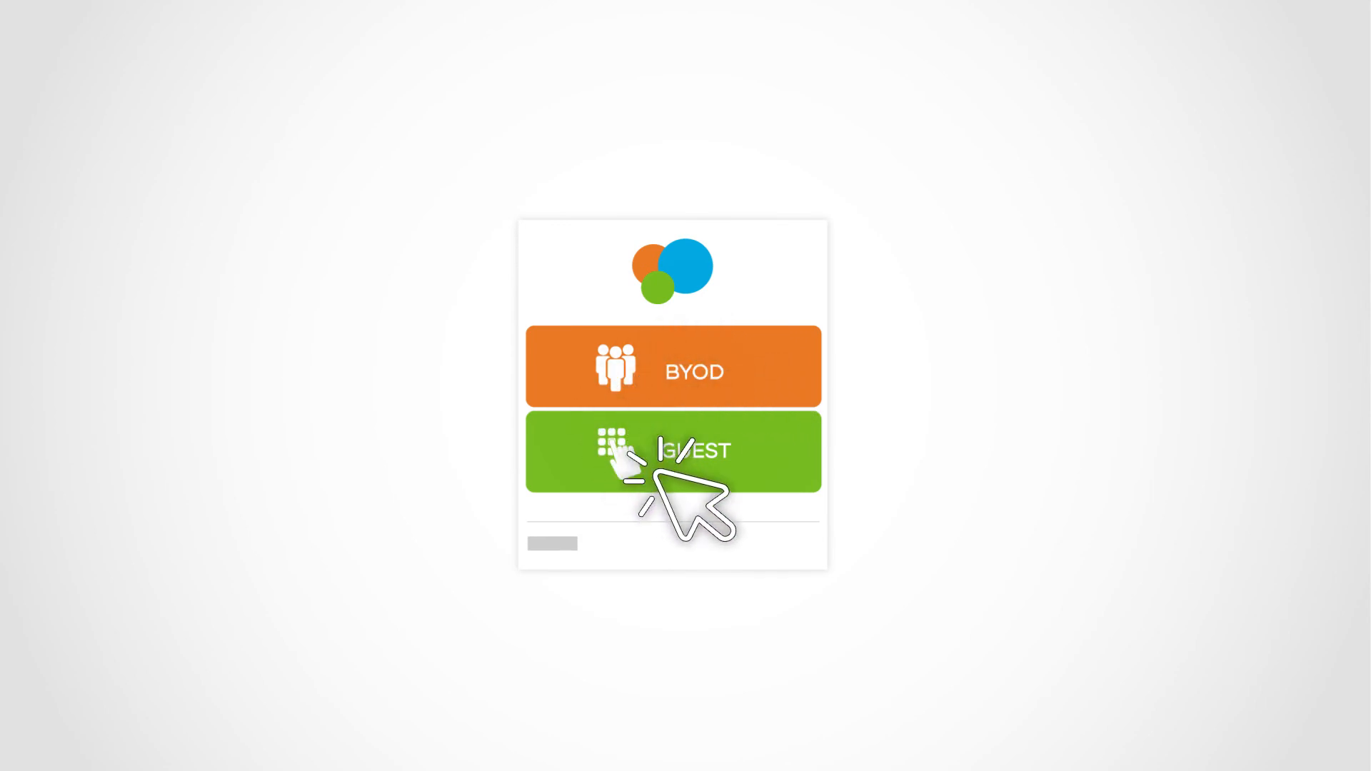
pyautogui.click(673, 453)
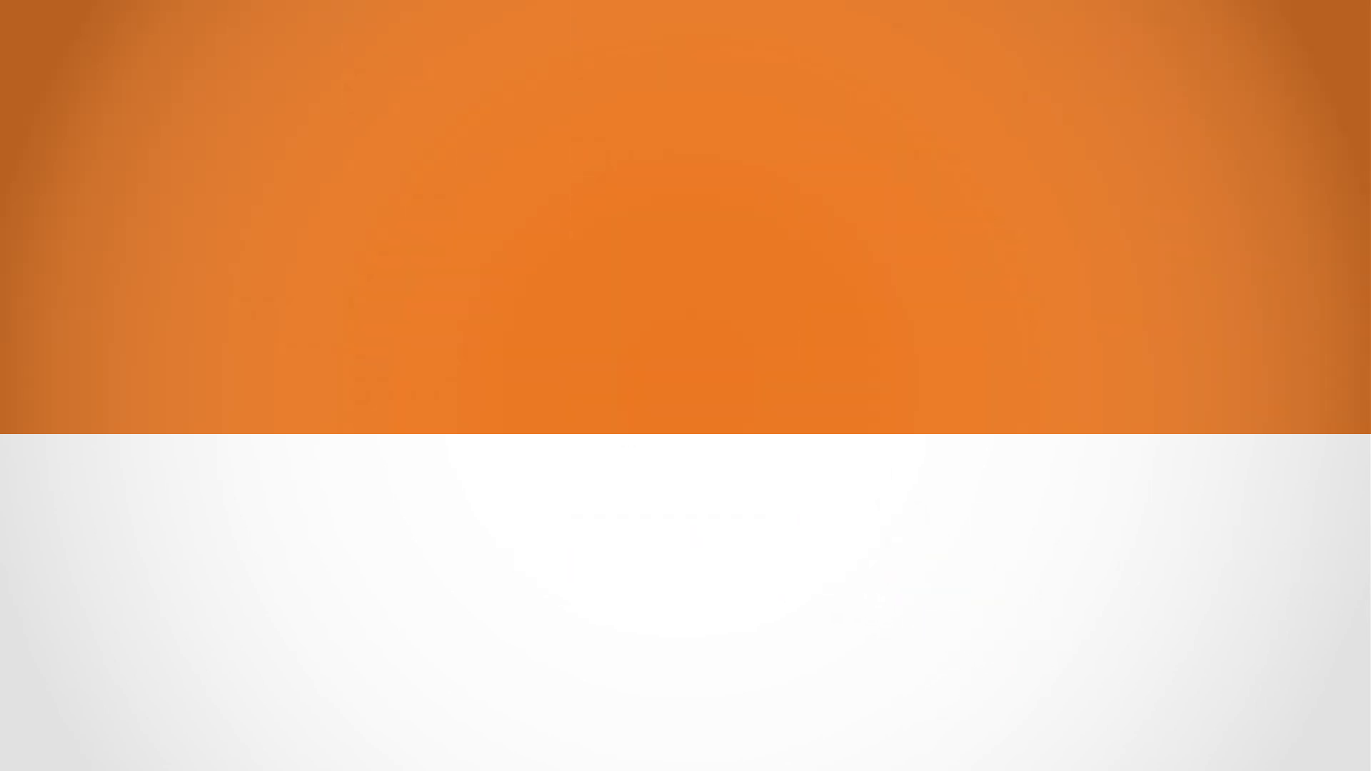